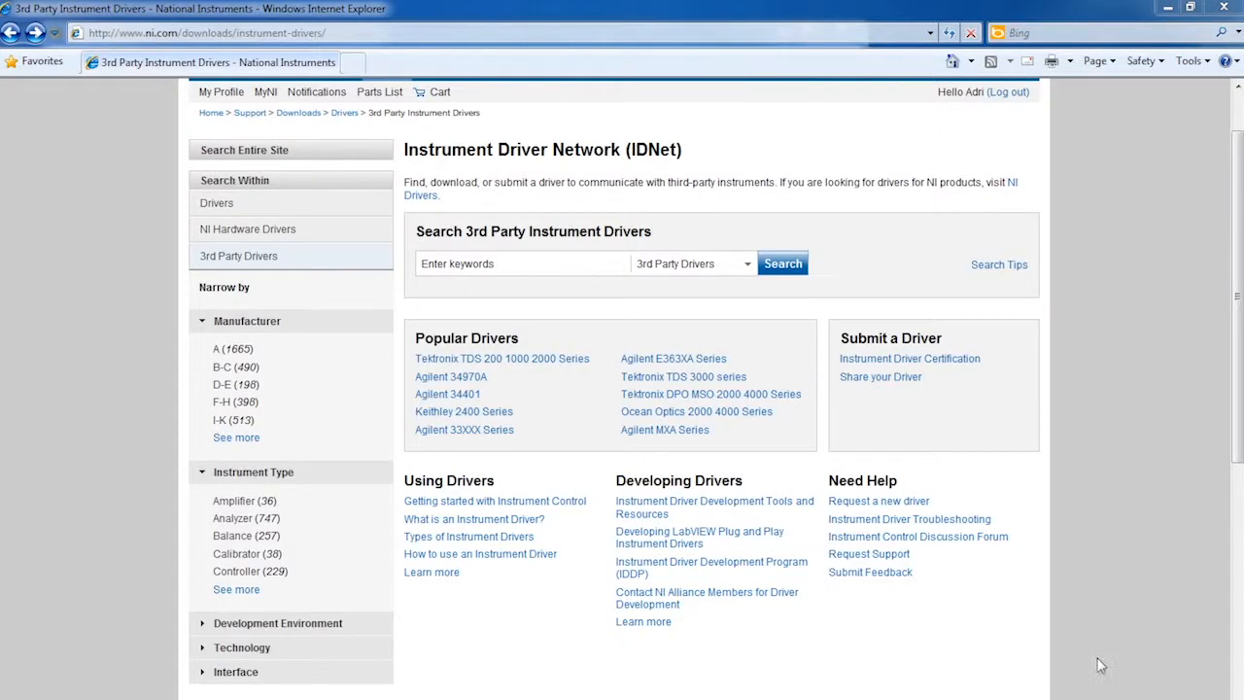
# Search the Instrument Driver Network for 'Anritsu' and open one of the listed driver models.
pyautogui.click(521, 264)
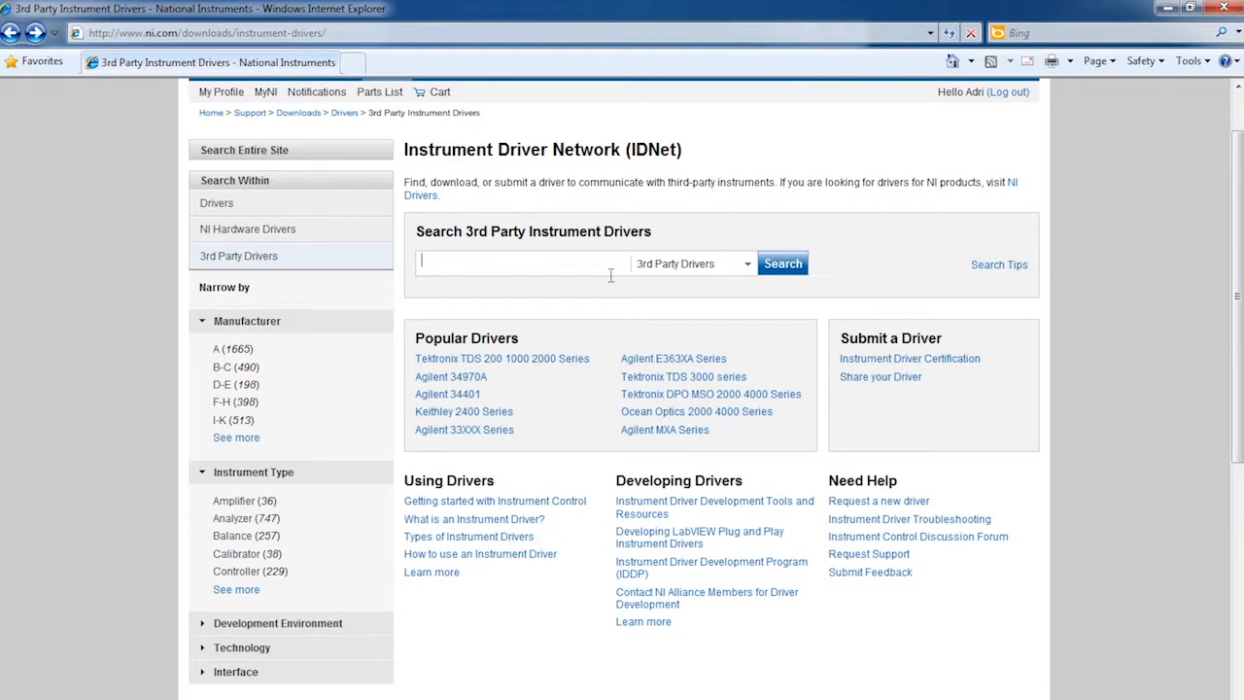
pyautogui.write('Anritsu')
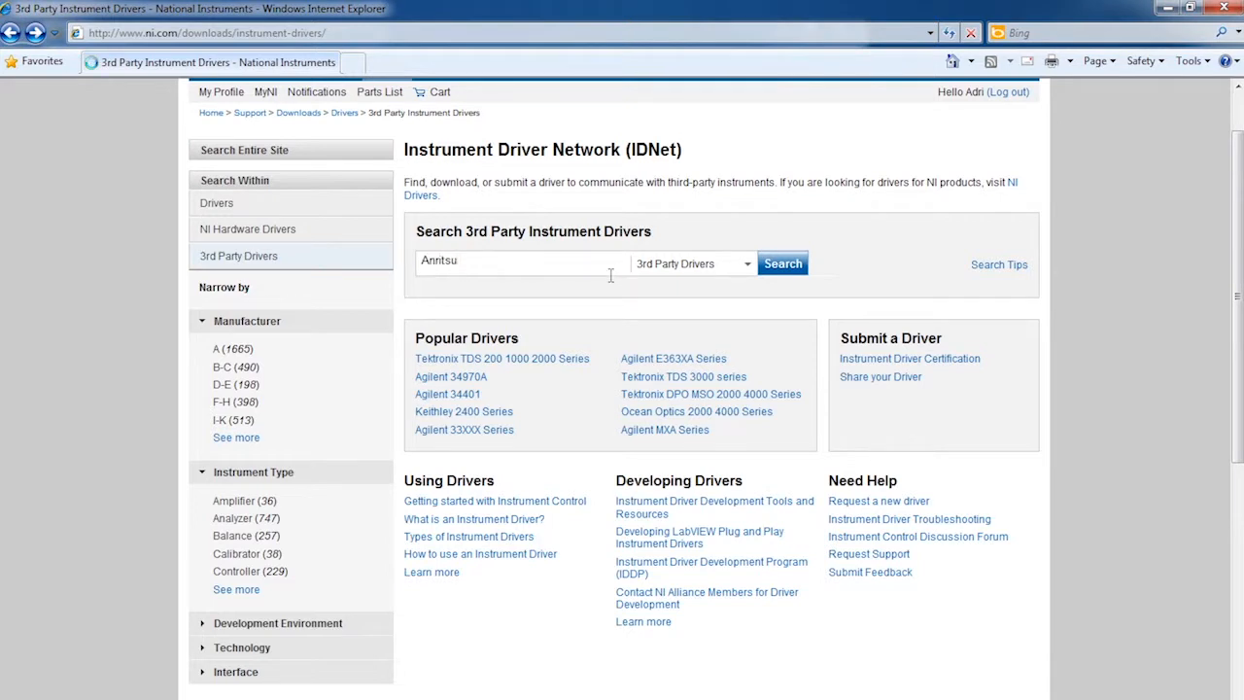
pyautogui.click(781, 264)
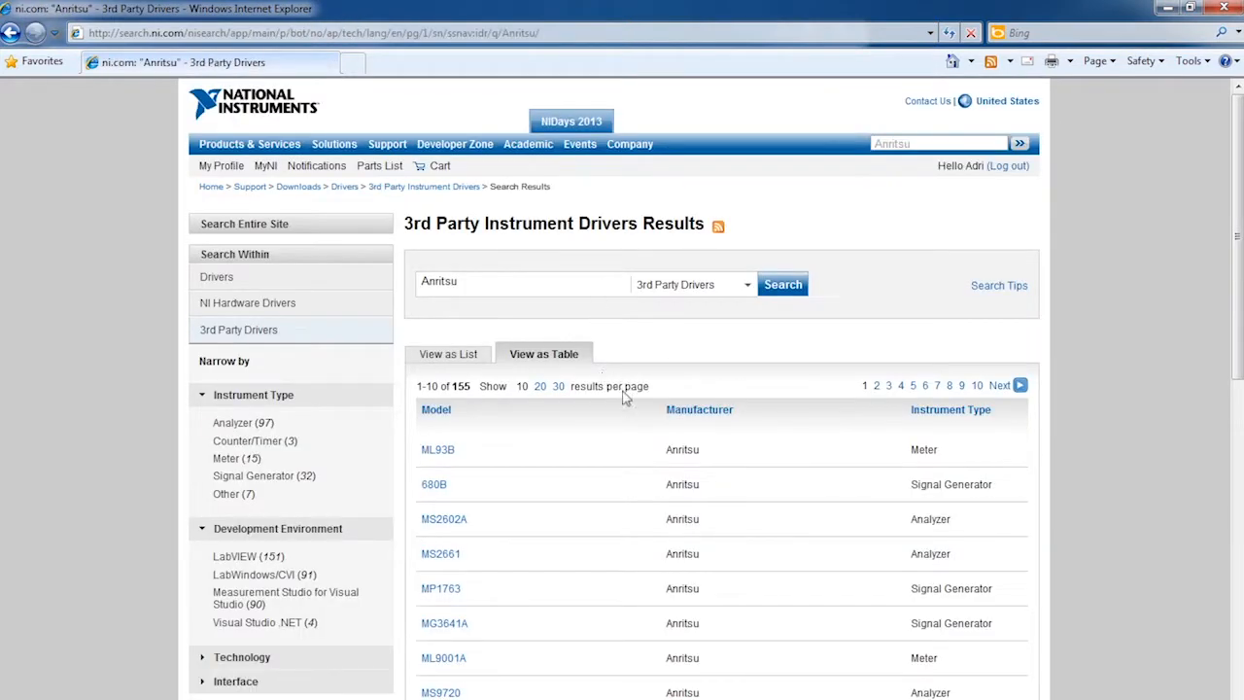
pyautogui.scroll(-3)
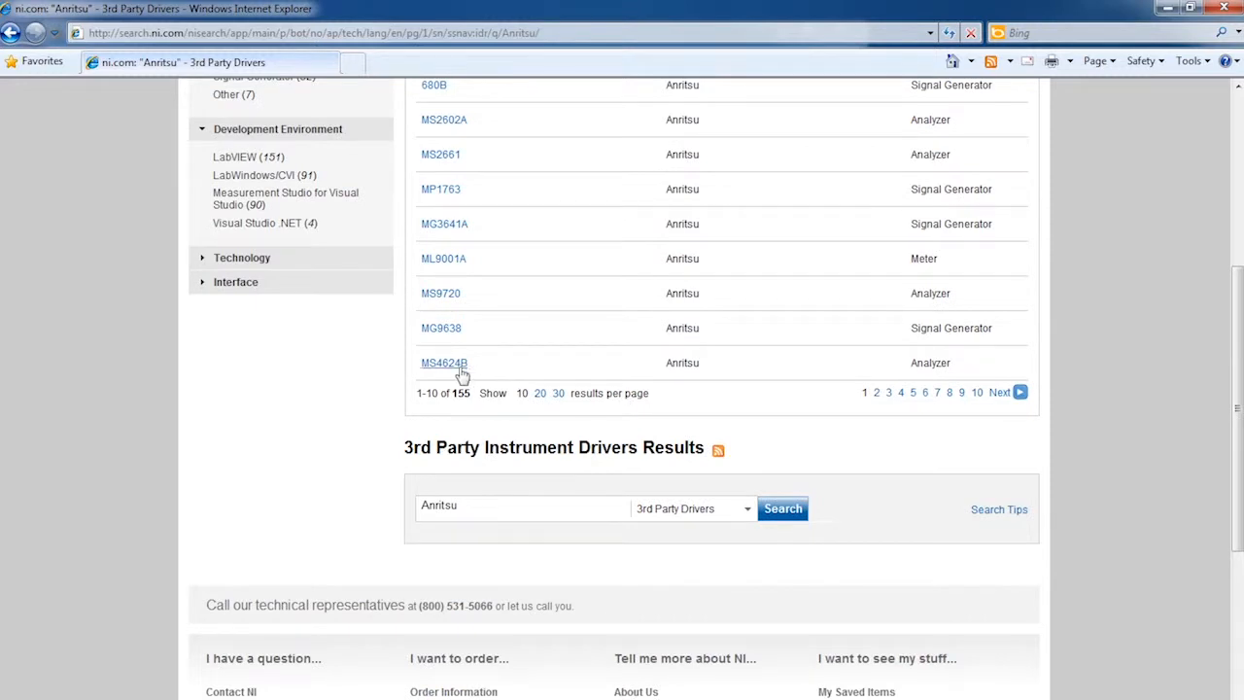
pyautogui.click(443, 364)
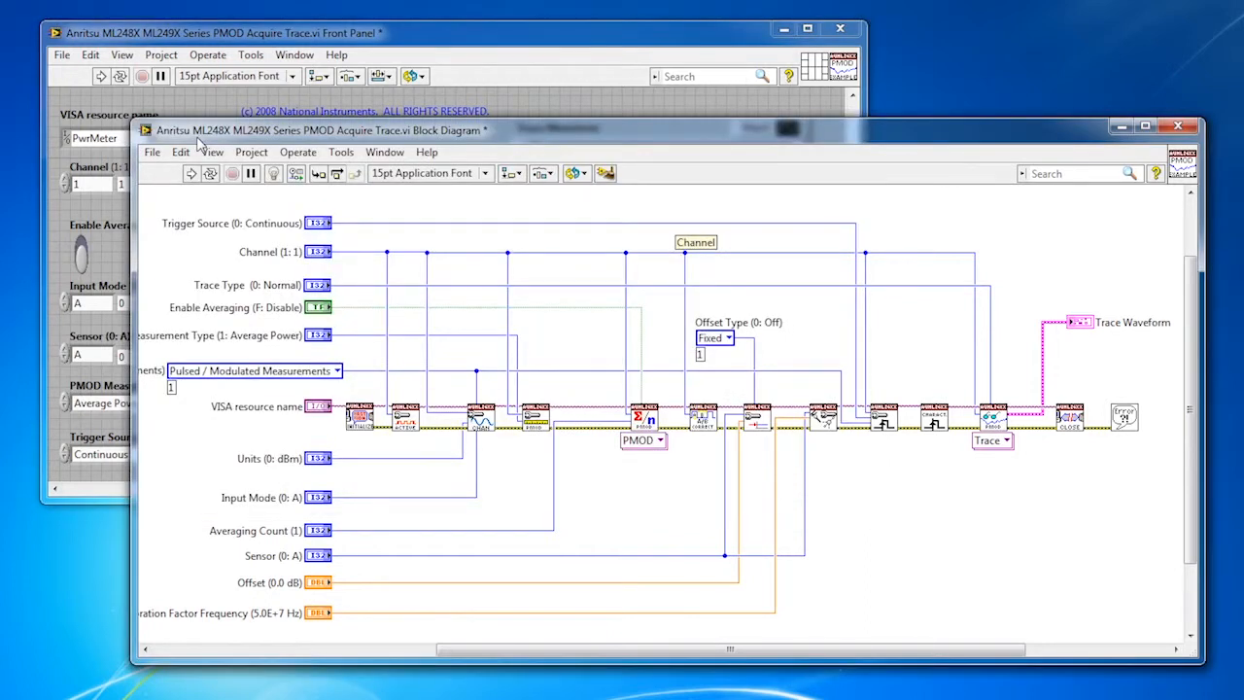
pyautogui.moveTo(641, 420)
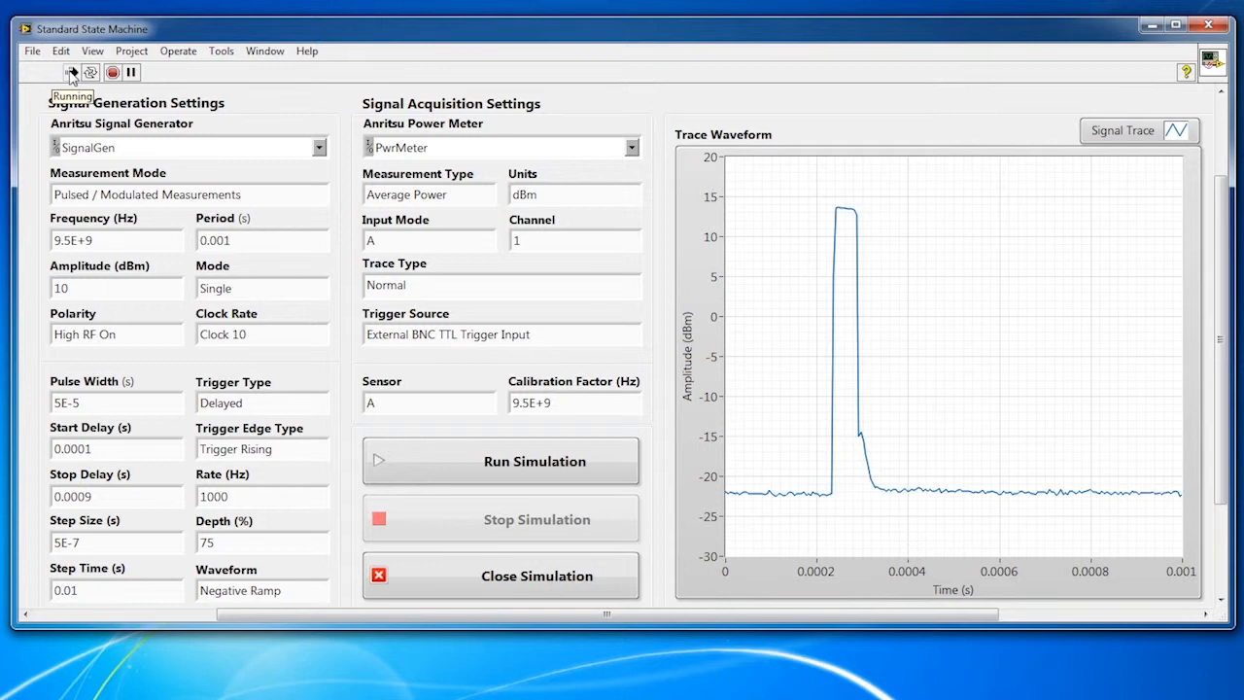
pyautogui.moveTo(269, 97)
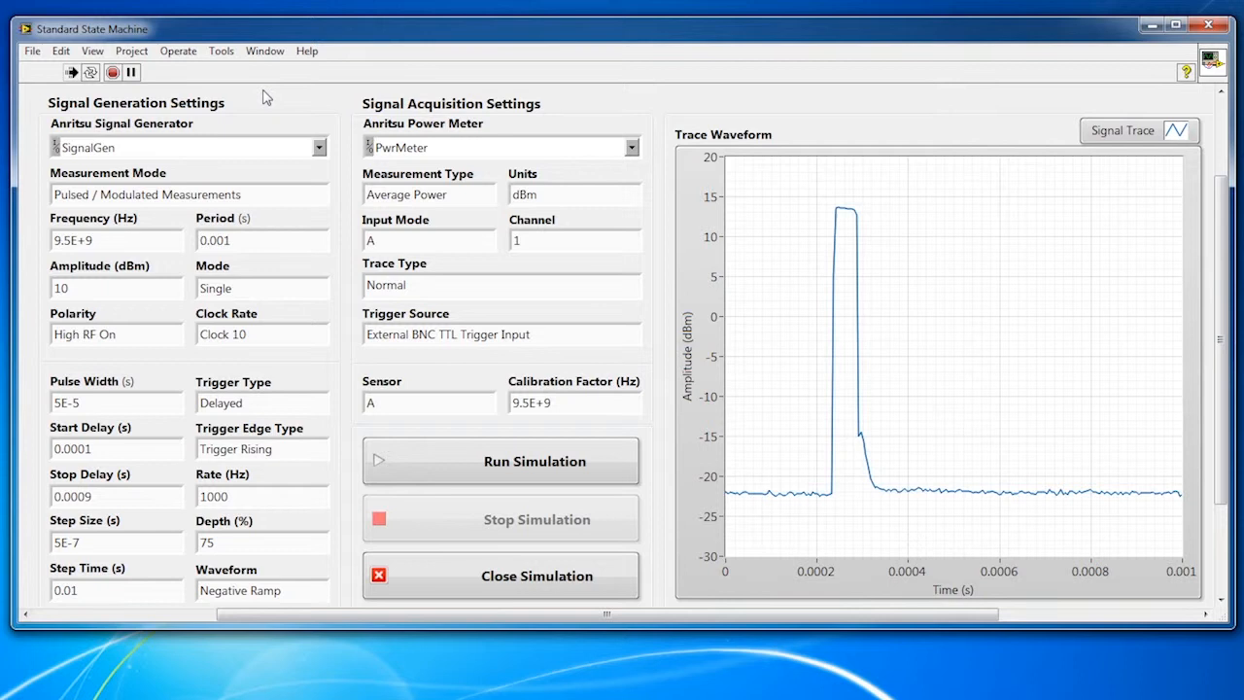
pyautogui.moveTo(466, 408)
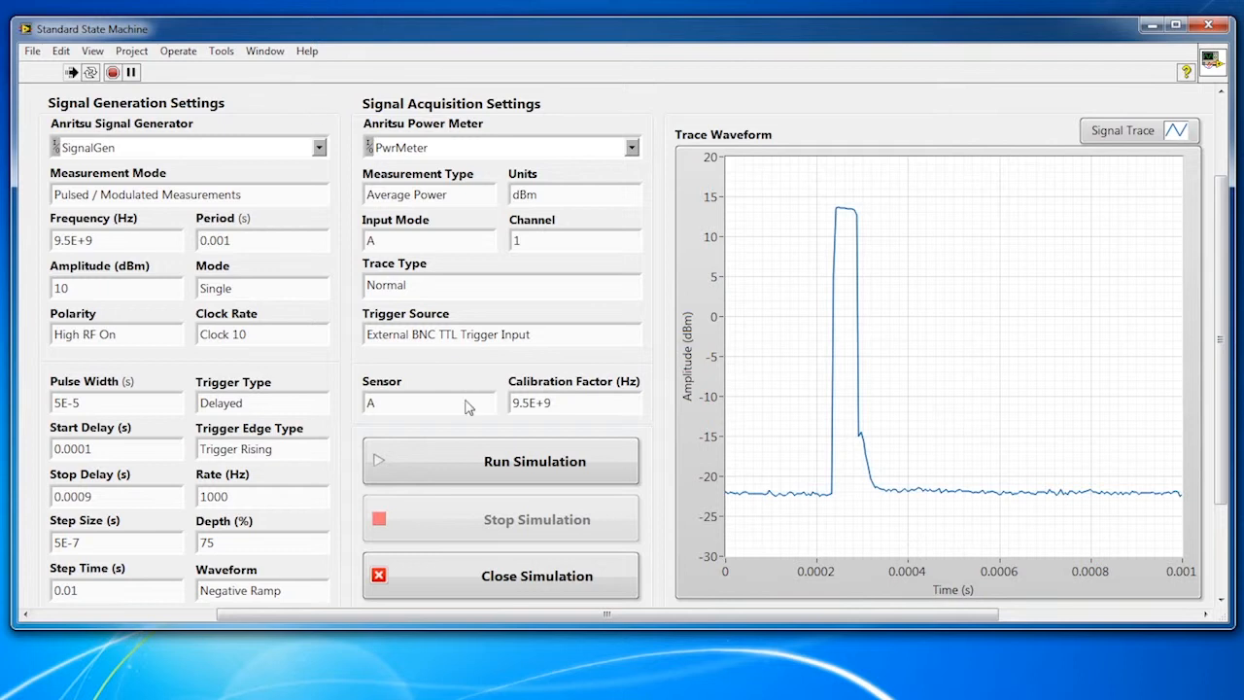
# Run the simulation until the pulse trace shifts later on the Trace Waveform graph, then stop it.
pyautogui.click(501, 461)
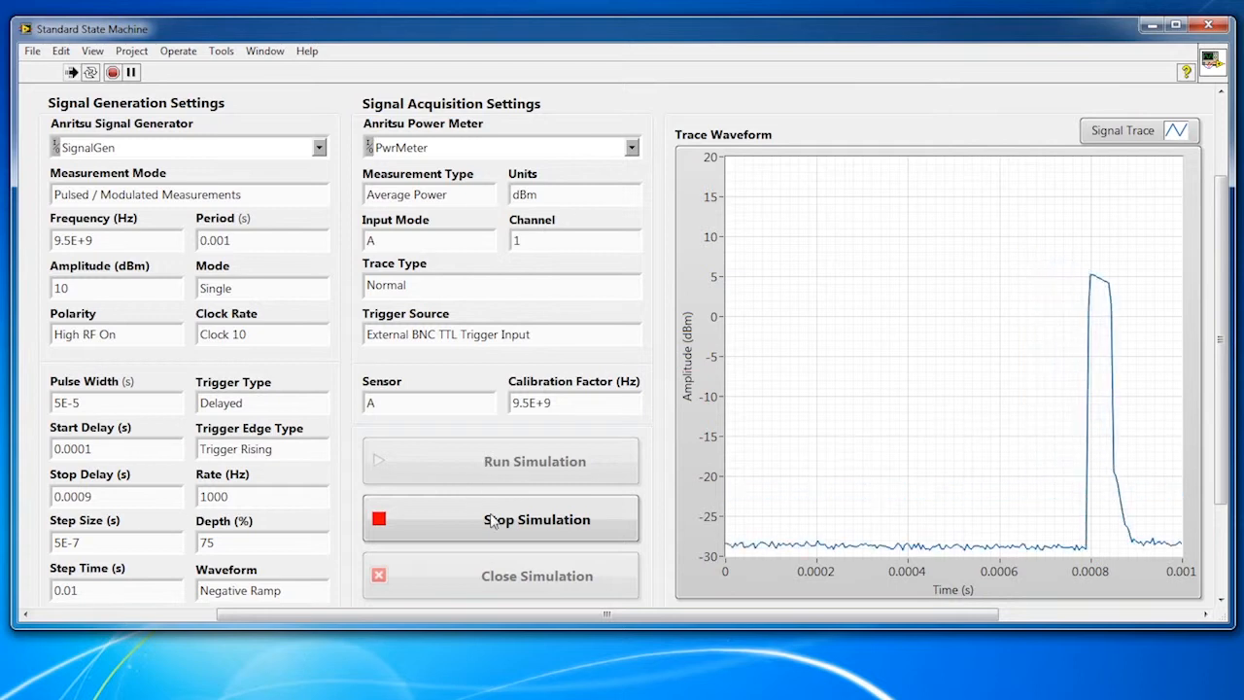
pyautogui.click(500, 517)
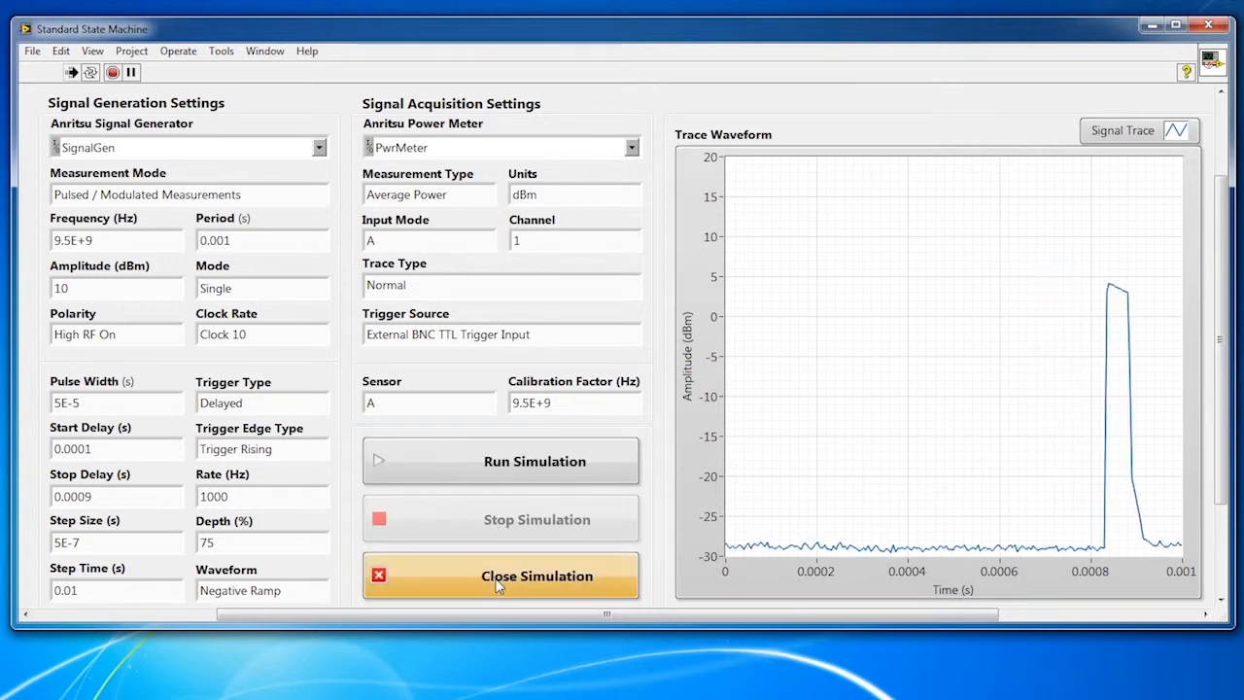